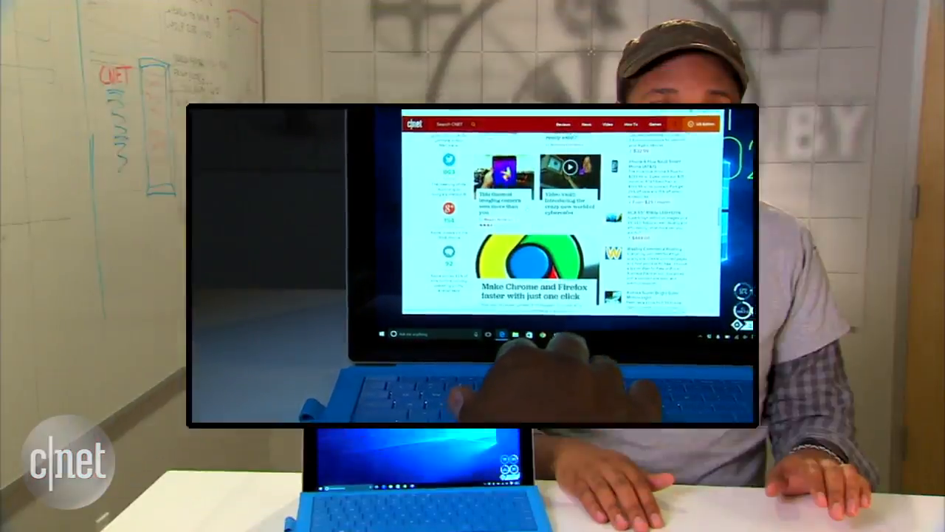
Step: Show the Start menu and scroll through its most-used apps and live tiles
{"action": "left_click", "coordinate": [378, 333]}
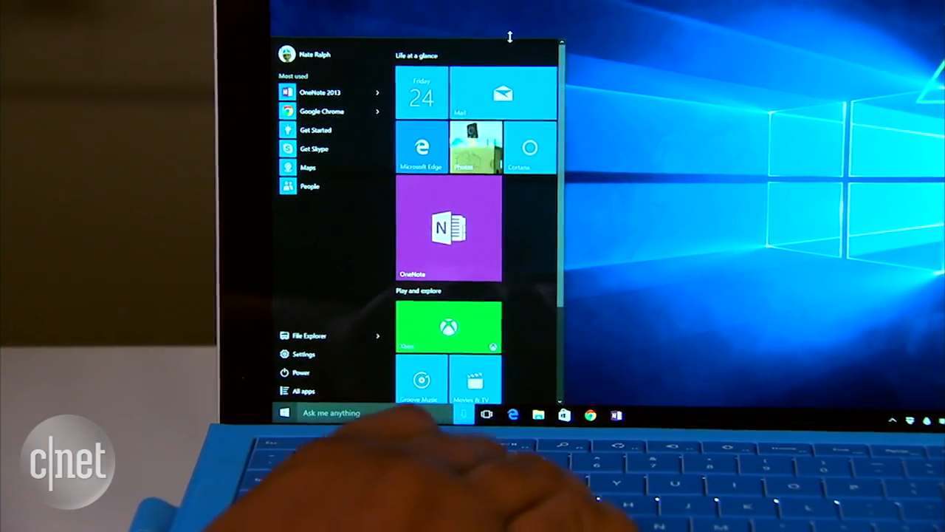
{"action": "scroll", "scroll_direction": "down", "scroll_amount": 3}
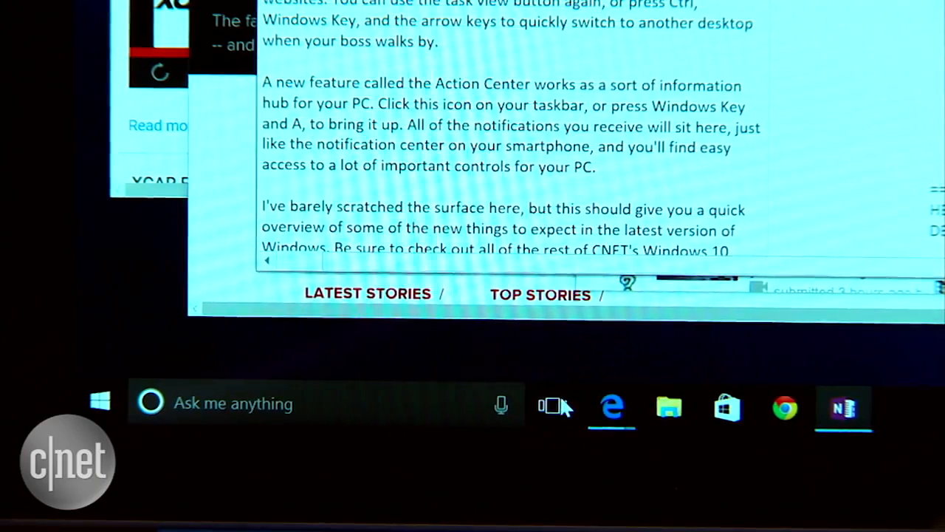
Step: Show Task View of all open windows, return to the desktop, then reveal the Action Center's Money notifications
{"action": "left_click", "coordinate": [552, 404]}
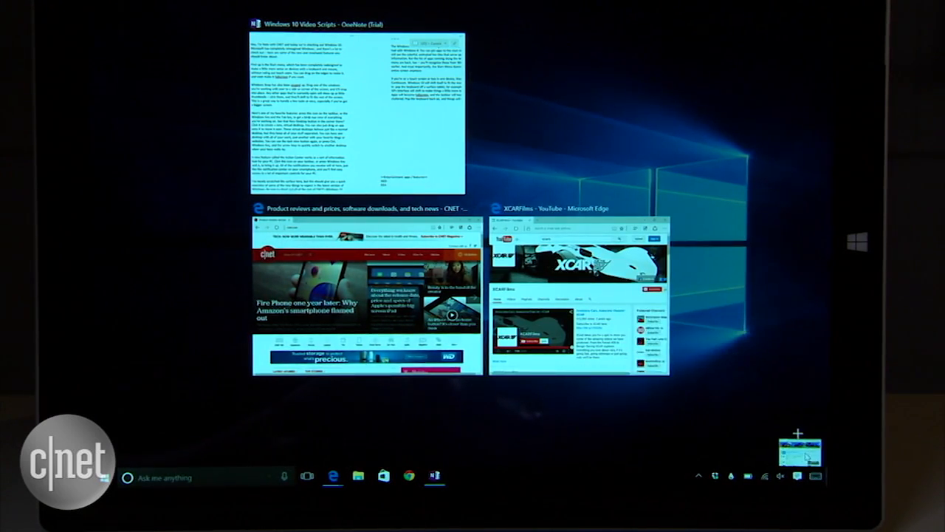
{"action": "left_click", "coordinate": [798, 449]}
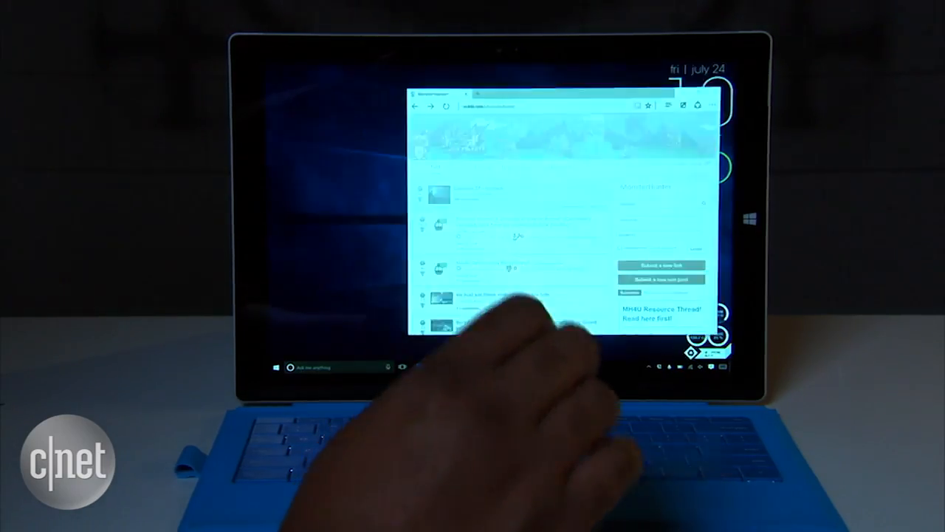
{"action": "left_click", "coordinate": [719, 366]}
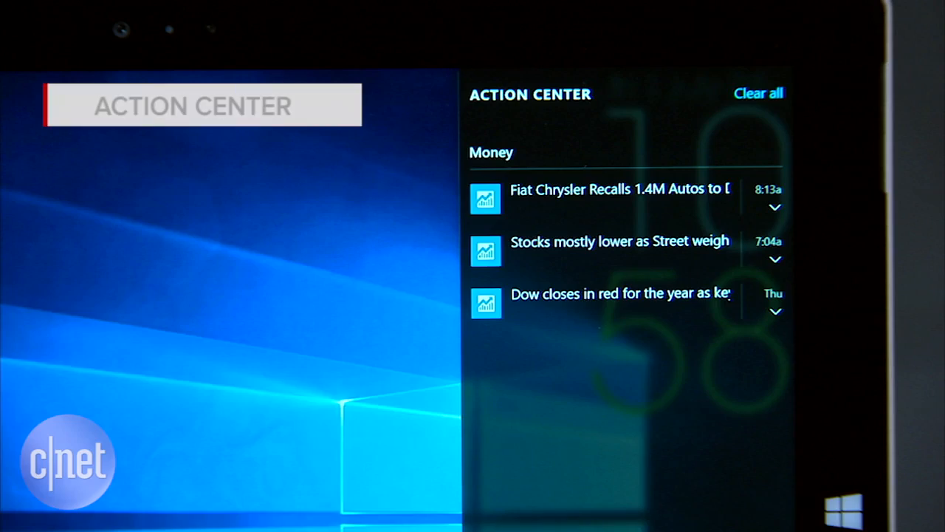